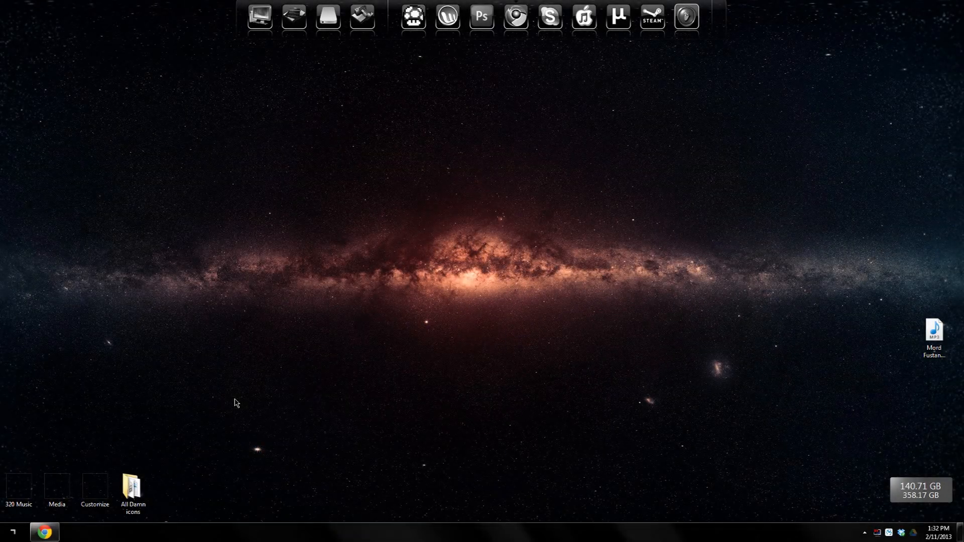
{"action": "mouse_move", "coordinate": [250, 278]}
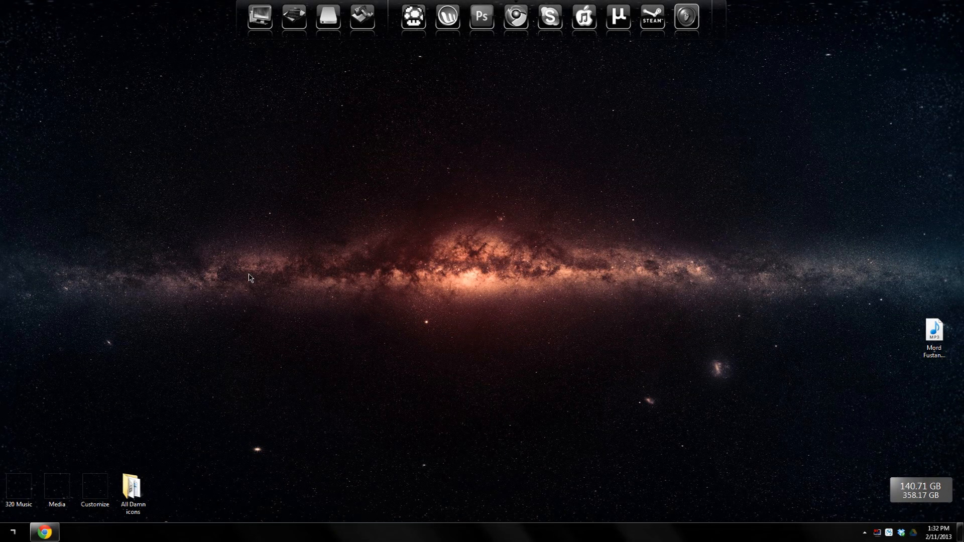
{"action": "mouse_move", "coordinate": [24, 176]}
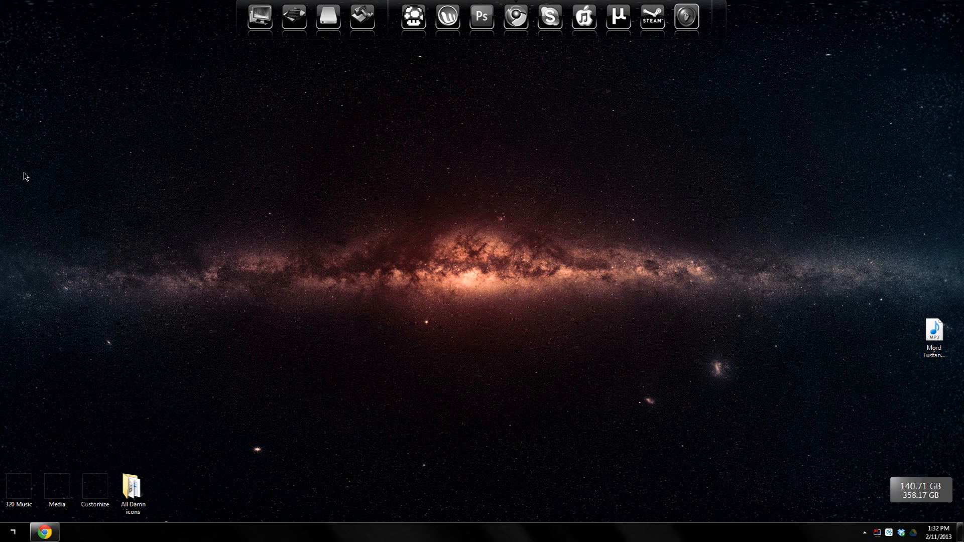
{"action": "mouse_move", "coordinate": [1, 169]}
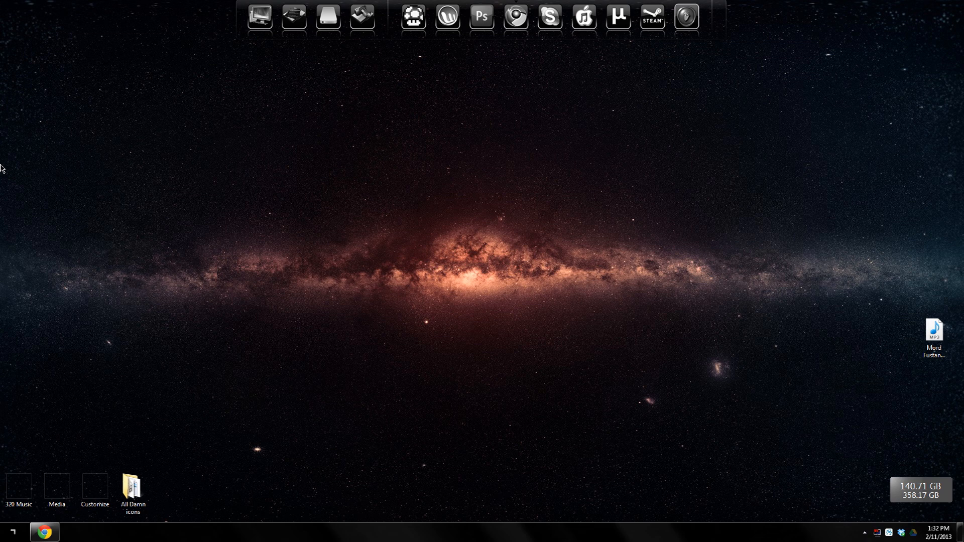
{"action": "mouse_move", "coordinate": [554, 147]}
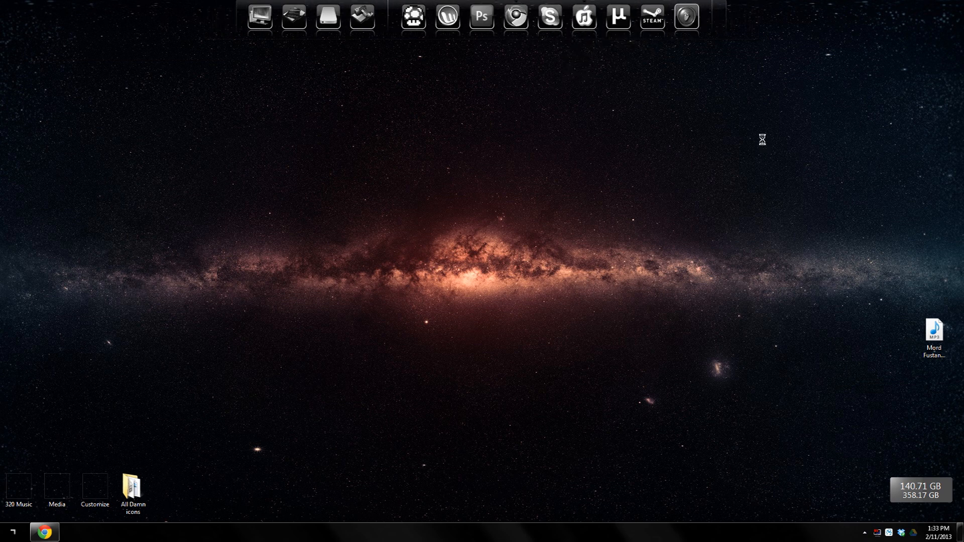
Step: Select the song Pulsefire Ezreal in the iTunes Songs list
{"action": "left_click", "coordinate": [587, 15]}
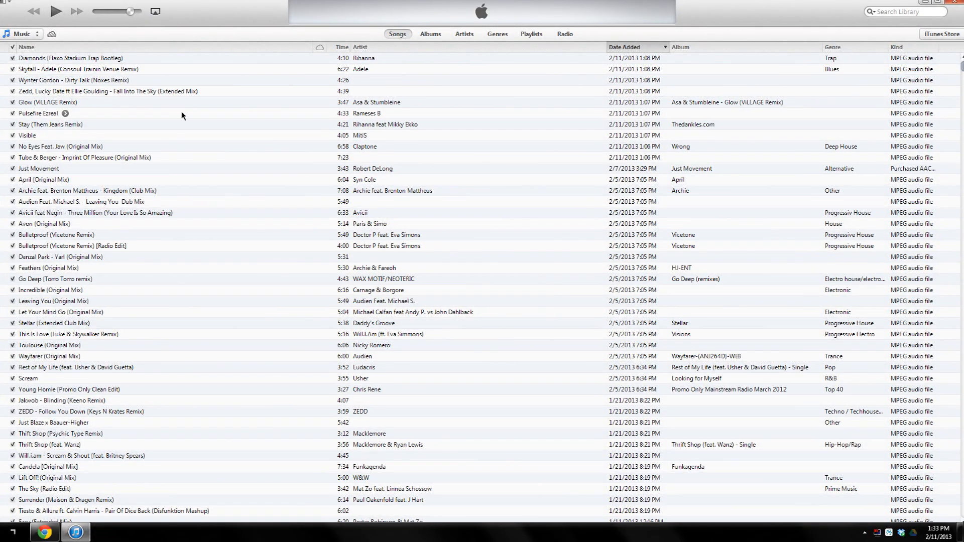
{"action": "mouse_move", "coordinate": [188, 116]}
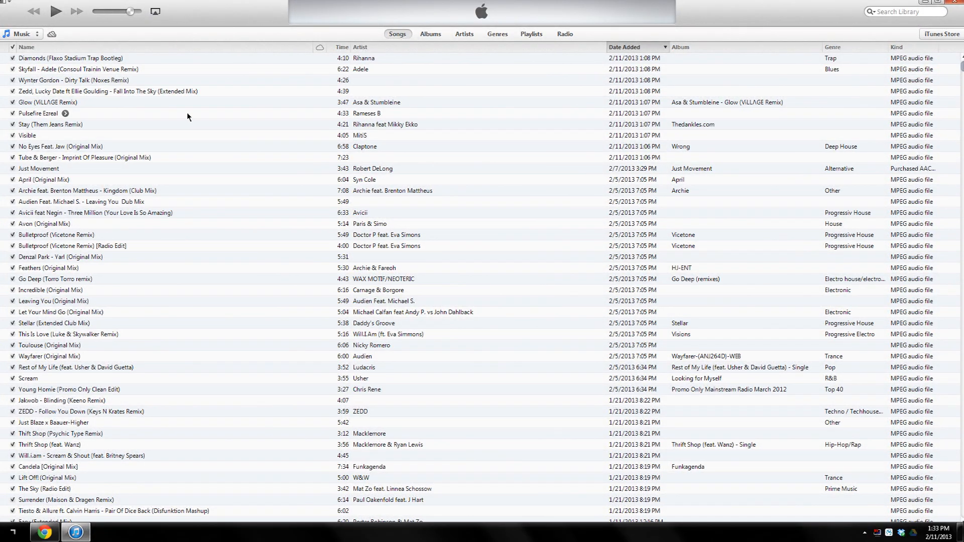
{"action": "left_click", "coordinate": [35, 112]}
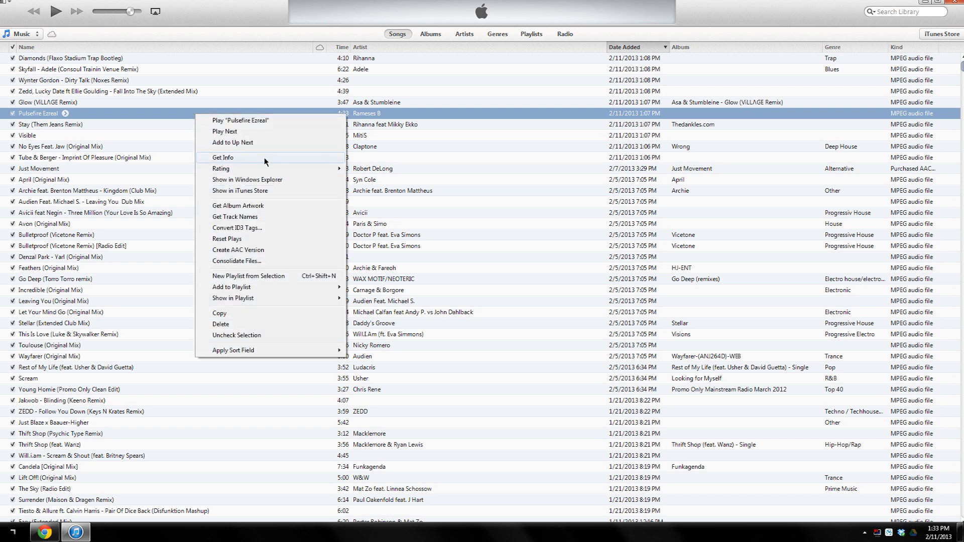
Step: In Get Info > Options, enable Start and Stop Time with Stop Time 0:25 and apply
{"action": "left_click", "coordinate": [223, 156]}
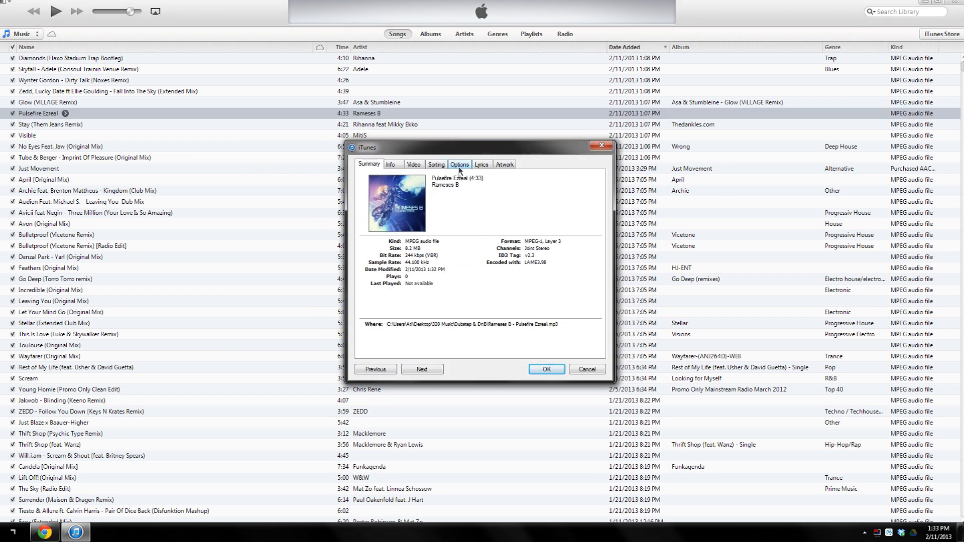
{"action": "left_click", "coordinate": [460, 165]}
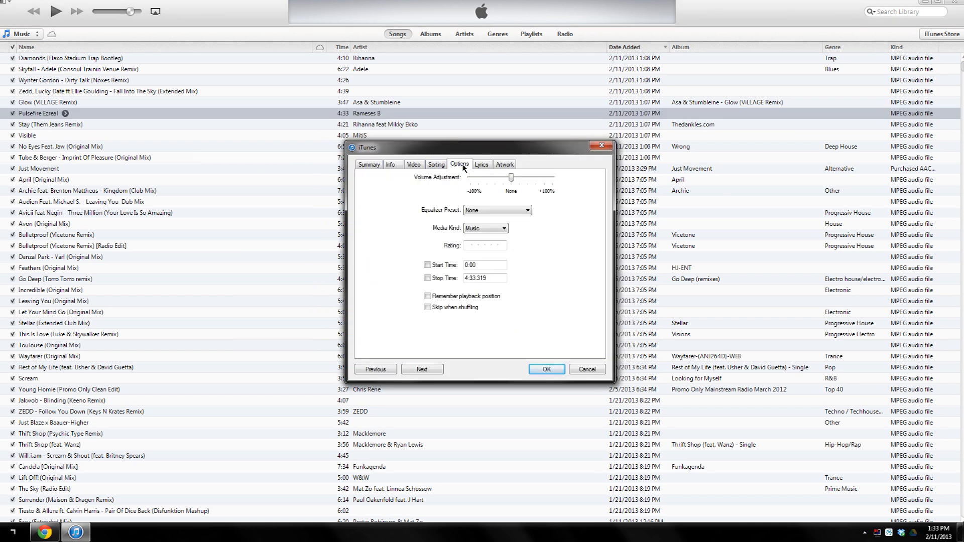
{"action": "left_click", "coordinate": [428, 265]}
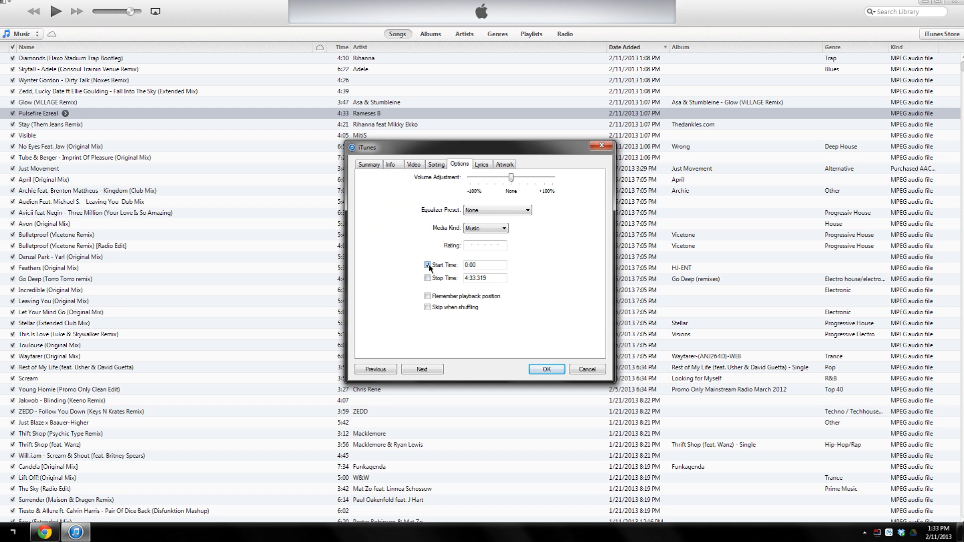
{"action": "left_click", "coordinate": [428, 278]}
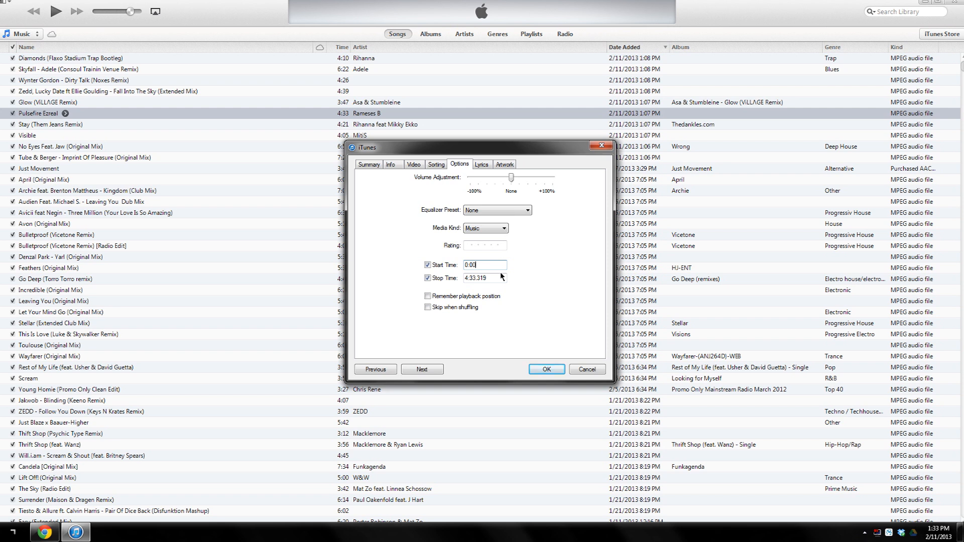
{"action": "mouse_move", "coordinate": [498, 278]}
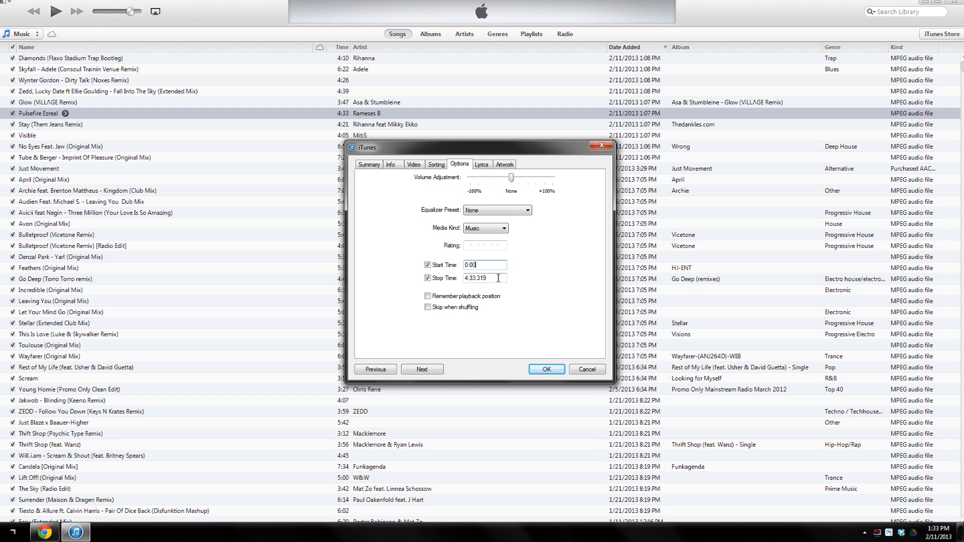
{"action": "triple_click", "coordinate": [485, 278]}
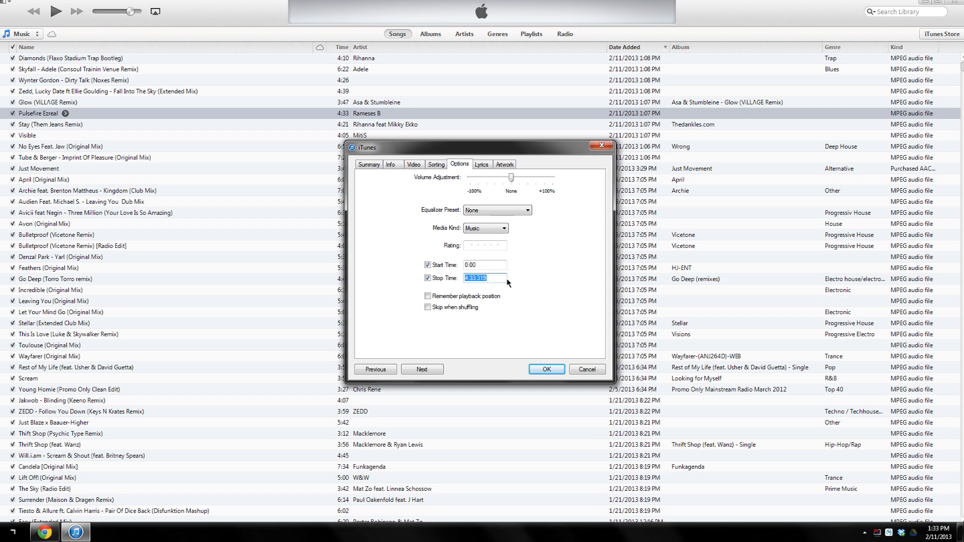
{"action": "type", "text": "0"}
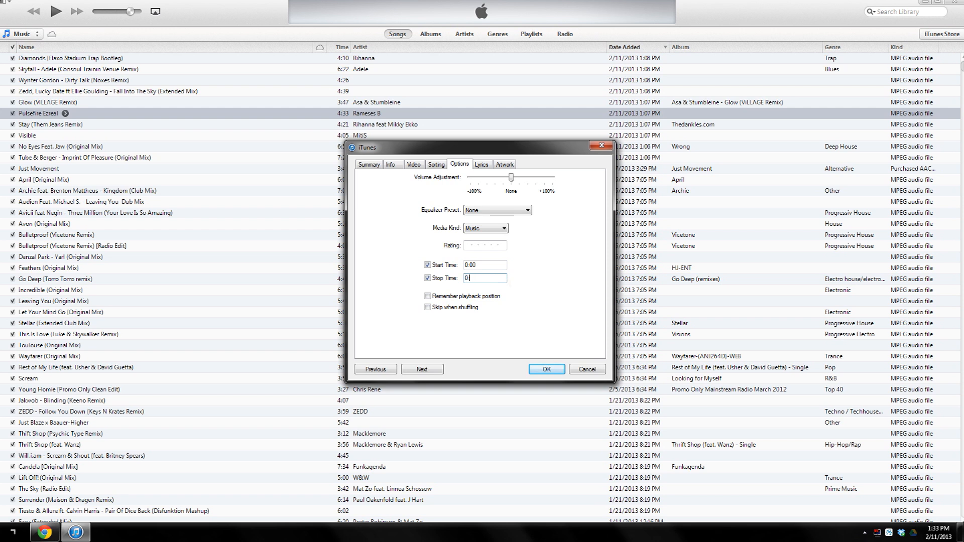
{"action": "type", "text": "0:25"}
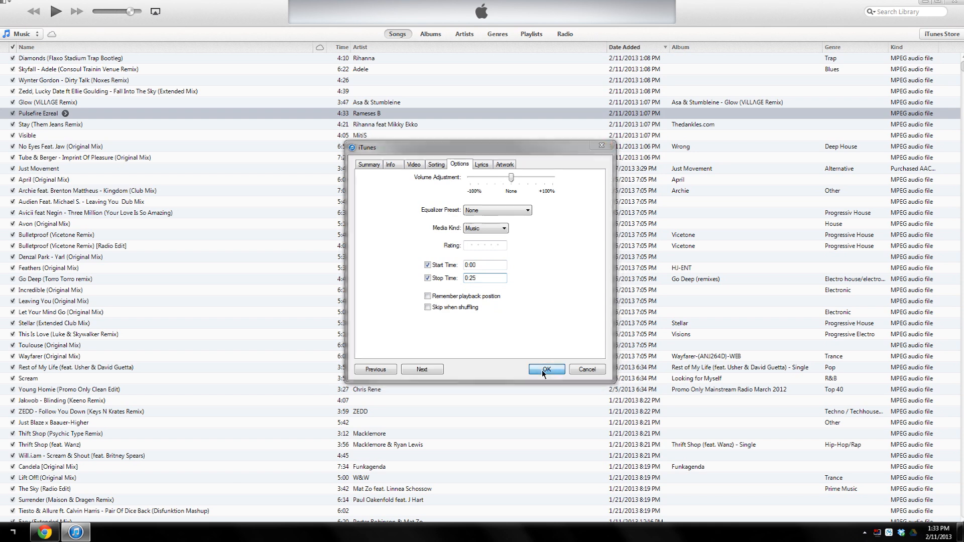
{"action": "left_click", "coordinate": [546, 370]}
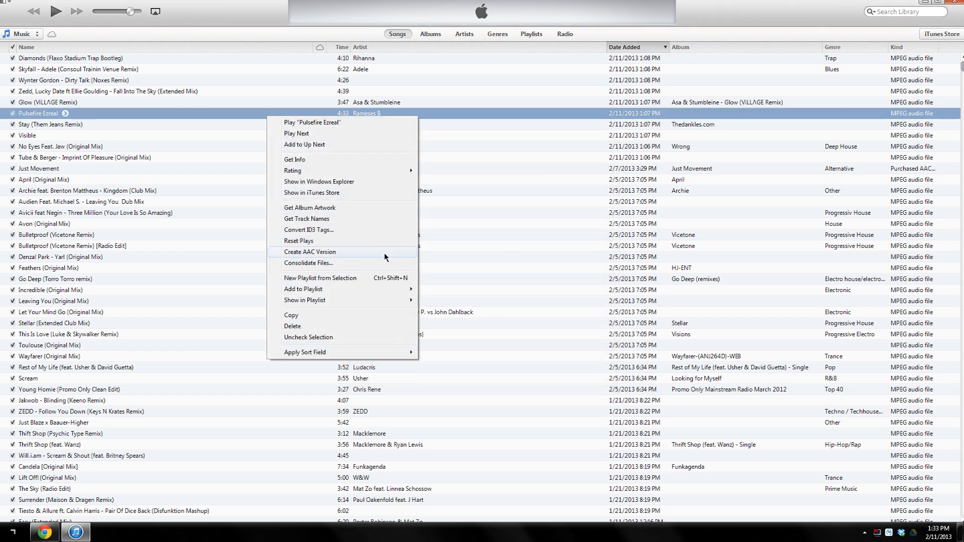
{"action": "mouse_move", "coordinate": [337, 257]}
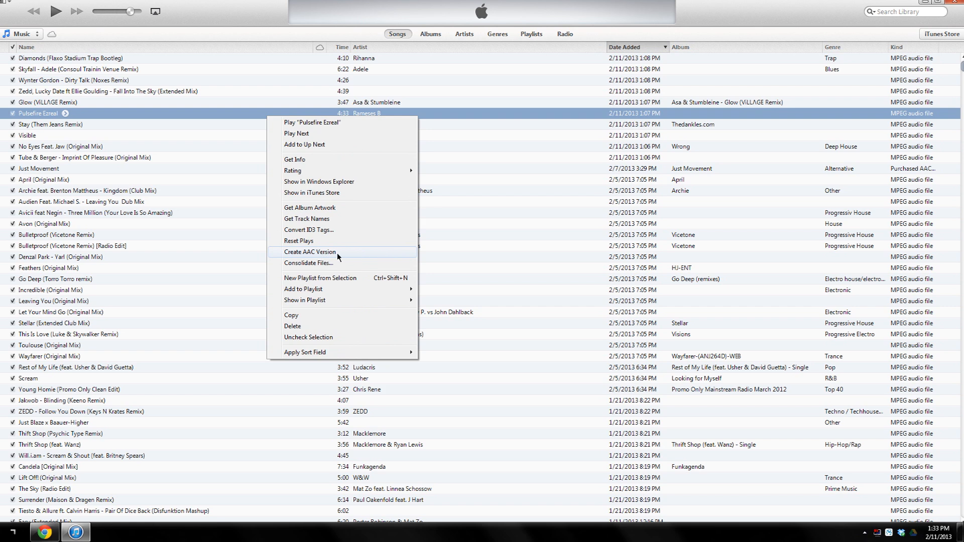
Step: Create an AAC version of the trimmed Pulsefire Ezreal track
{"action": "left_click", "coordinate": [309, 252]}
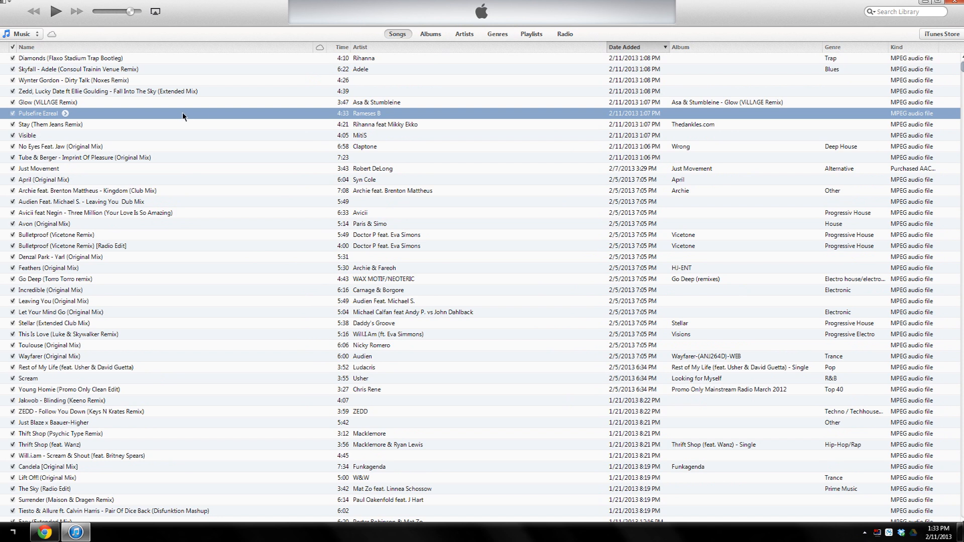
{"action": "mouse_move", "coordinate": [132, 118]}
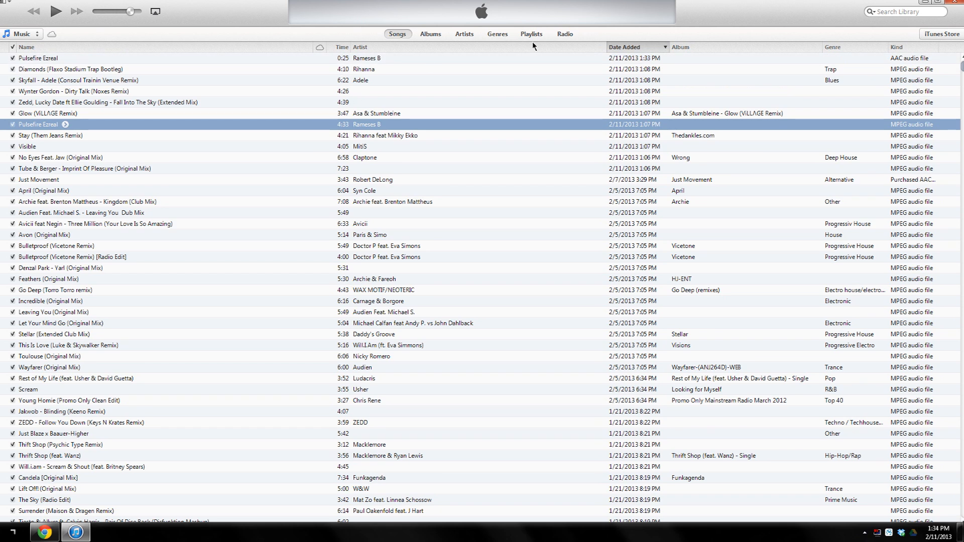
{"action": "mouse_move", "coordinate": [538, 50]}
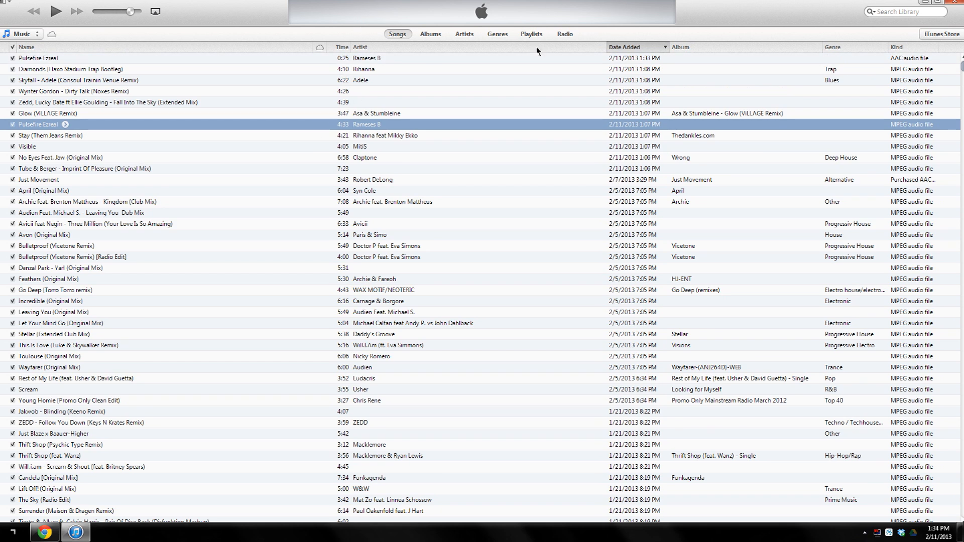
{"action": "mouse_move", "coordinate": [362, 53]}
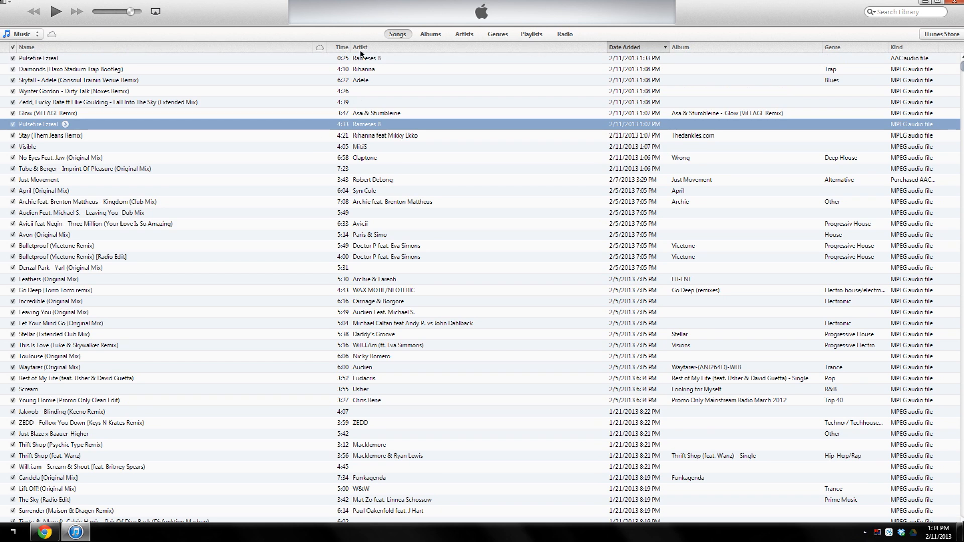
{"action": "mouse_move", "coordinate": [492, 52]}
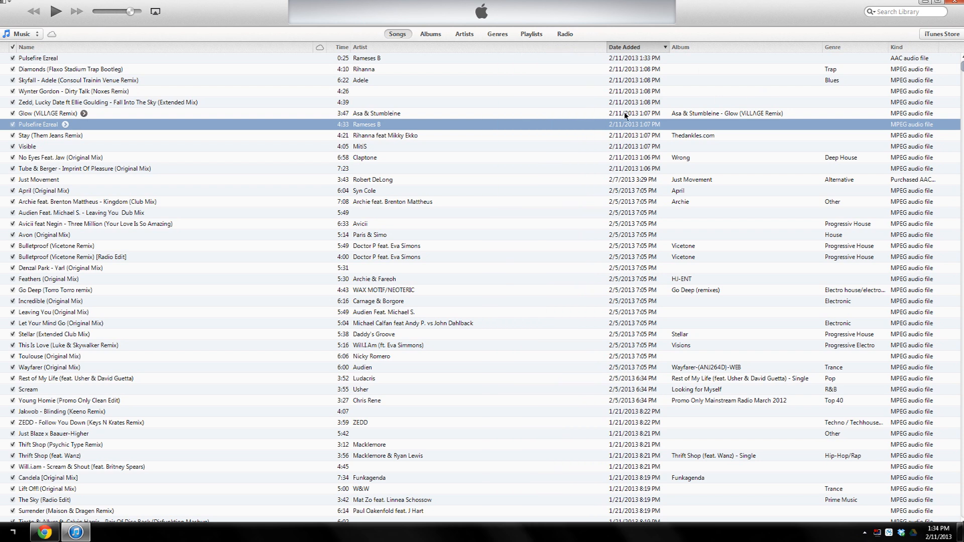
{"action": "mouse_move", "coordinate": [910, 50]}
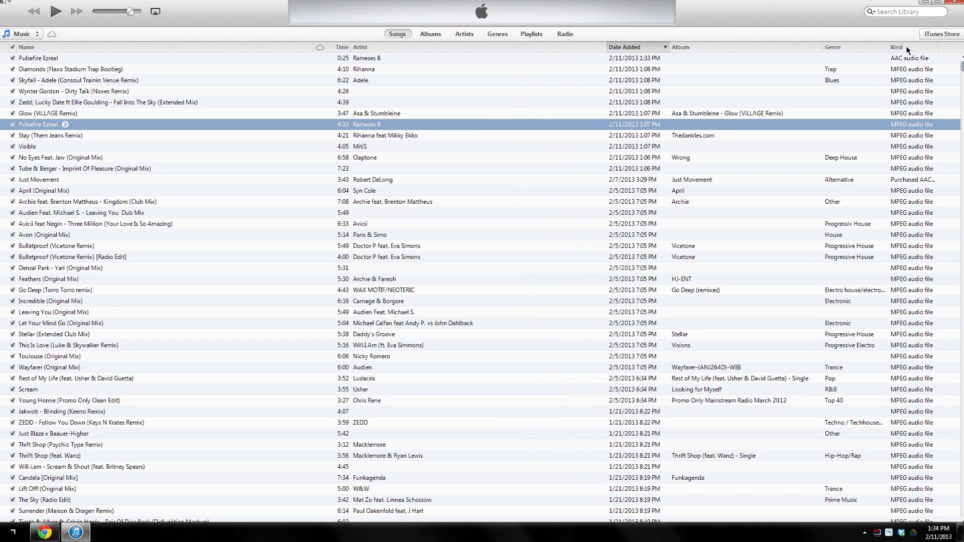
Step: Sort the library by Kind so AAC files come first and select the 0:25 copy
{"action": "left_click", "coordinate": [894, 46]}
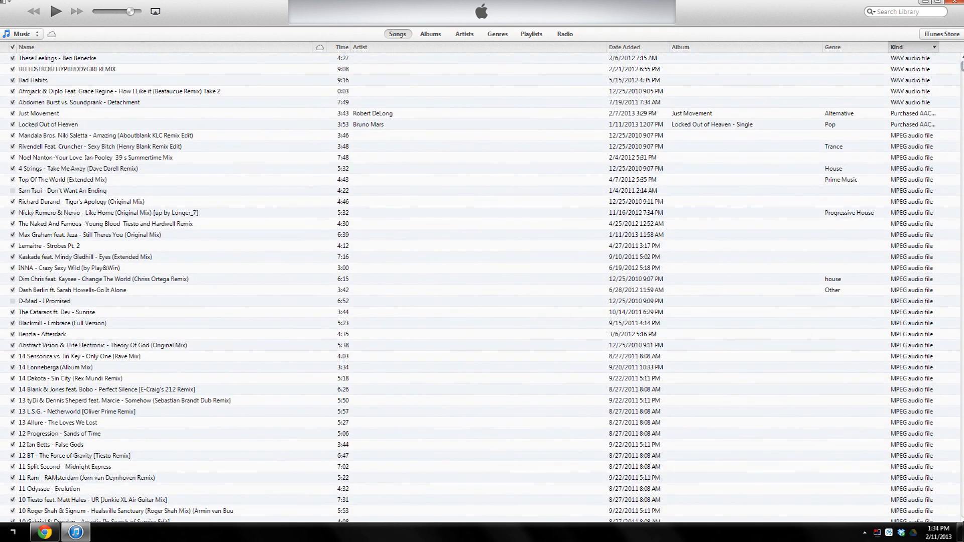
{"action": "mouse_move", "coordinate": [909, 53]}
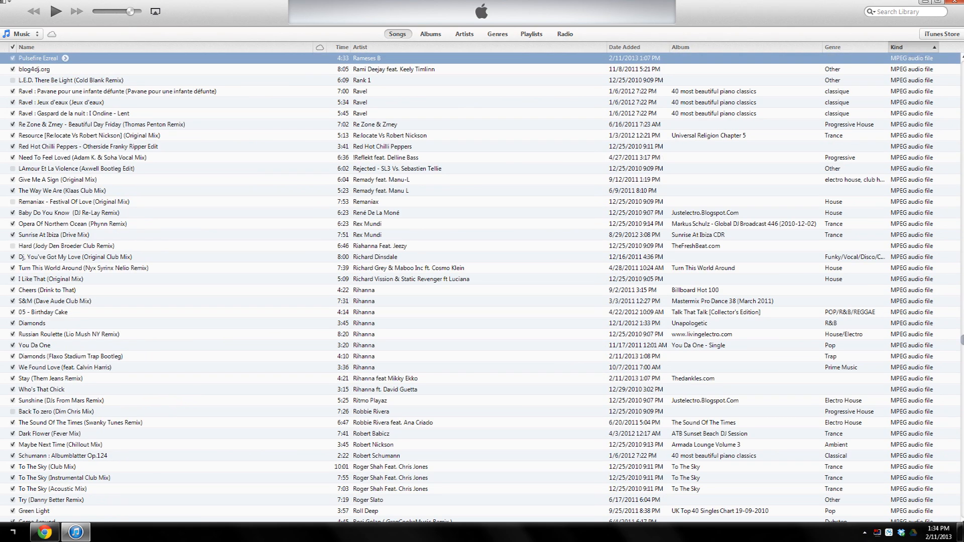
{"action": "left_click", "coordinate": [360, 47]}
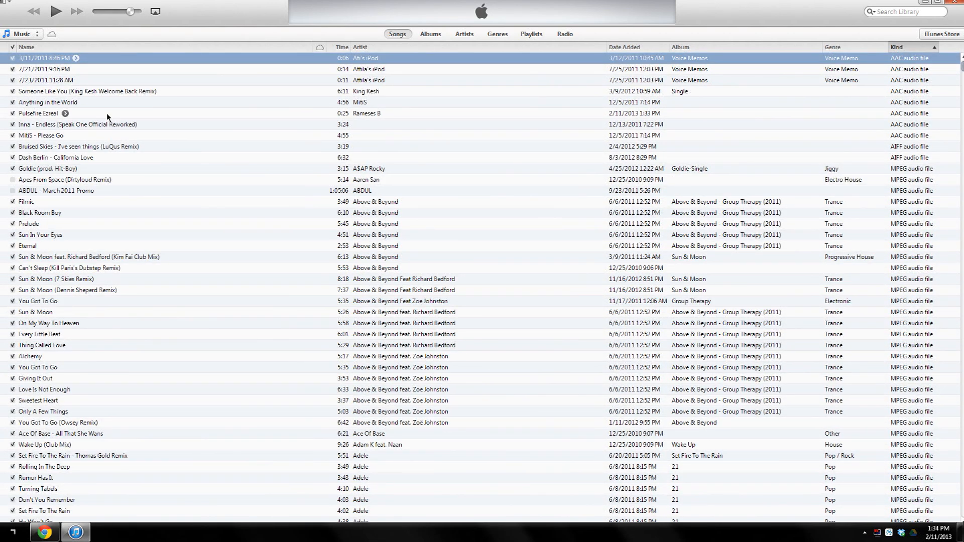
{"action": "left_click", "coordinate": [35, 113]}
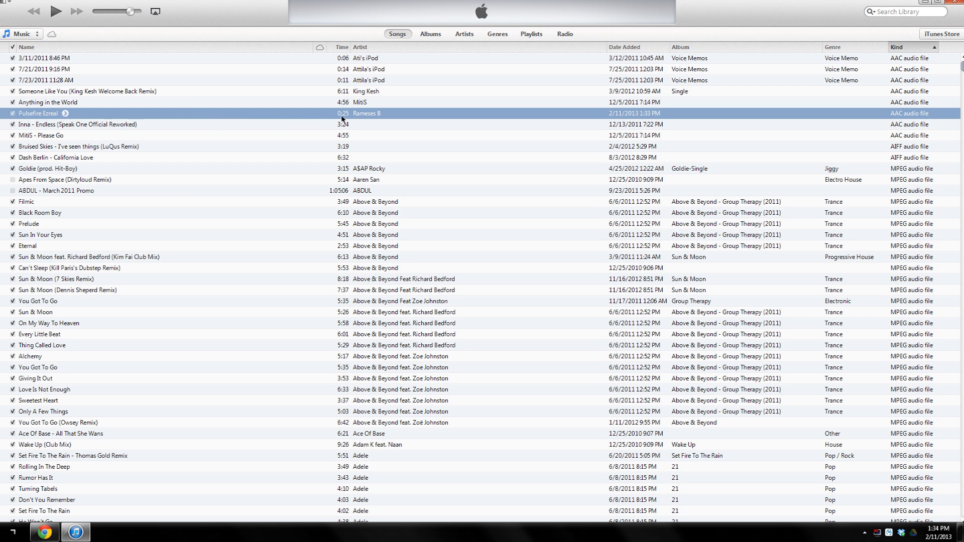
{"action": "mouse_move", "coordinate": [334, 116]}
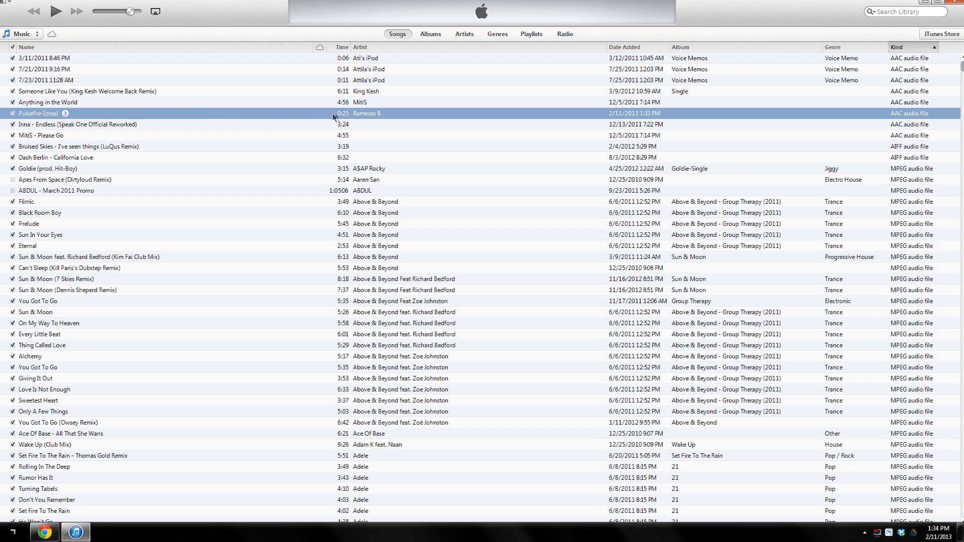
Step: Show the AAC copy in Explorer, move its .m4a file to the desktop and close the folder
{"action": "right_click", "coordinate": [38, 112]}
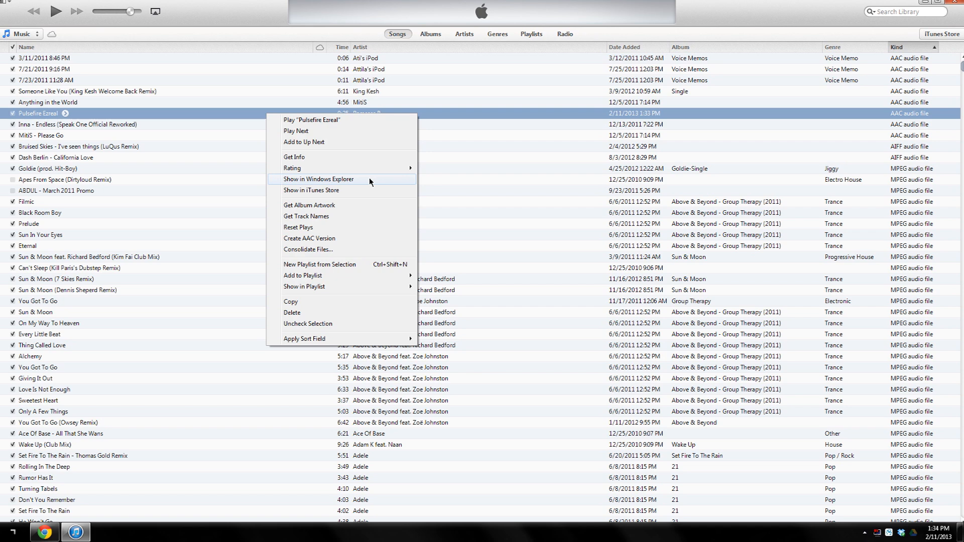
{"action": "left_click", "coordinate": [319, 179]}
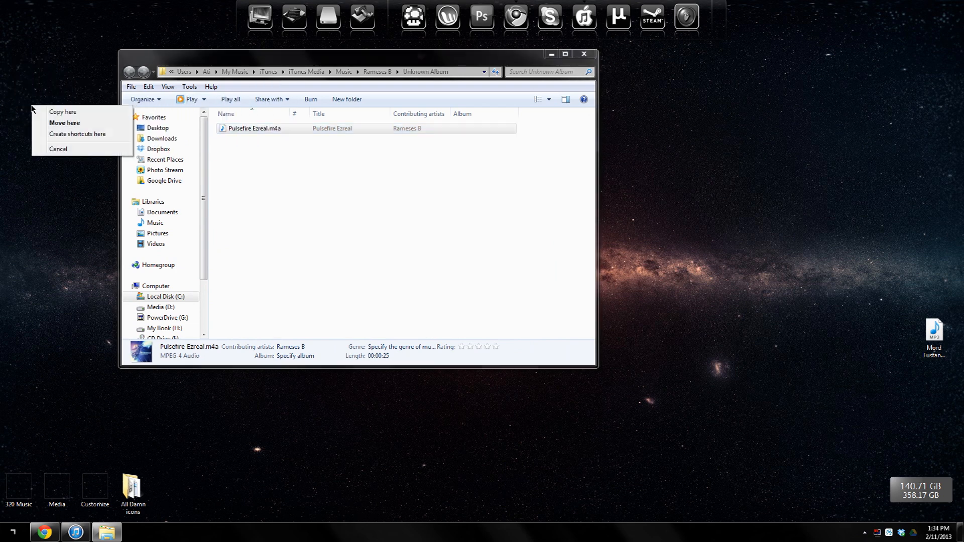
{"action": "left_click", "coordinate": [65, 122]}
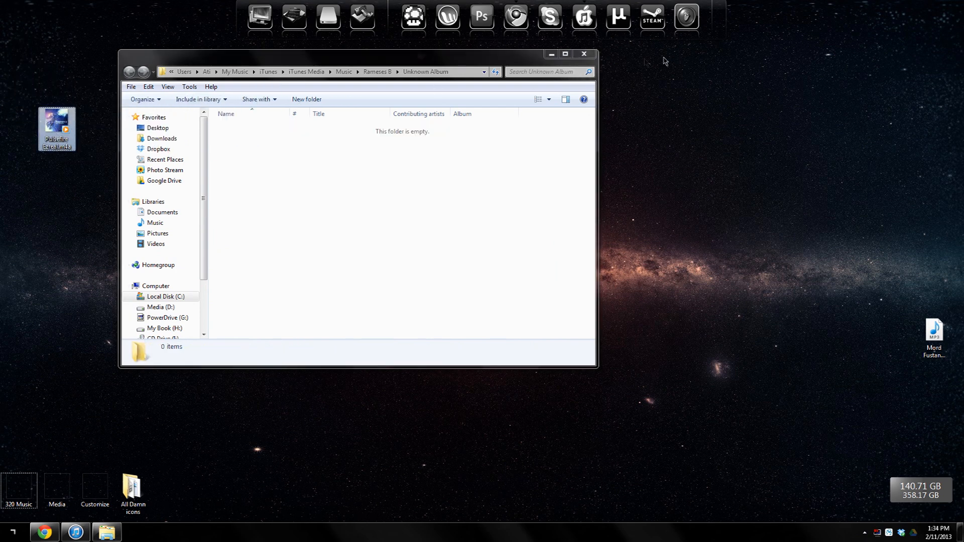
{"action": "left_click", "coordinate": [585, 53]}
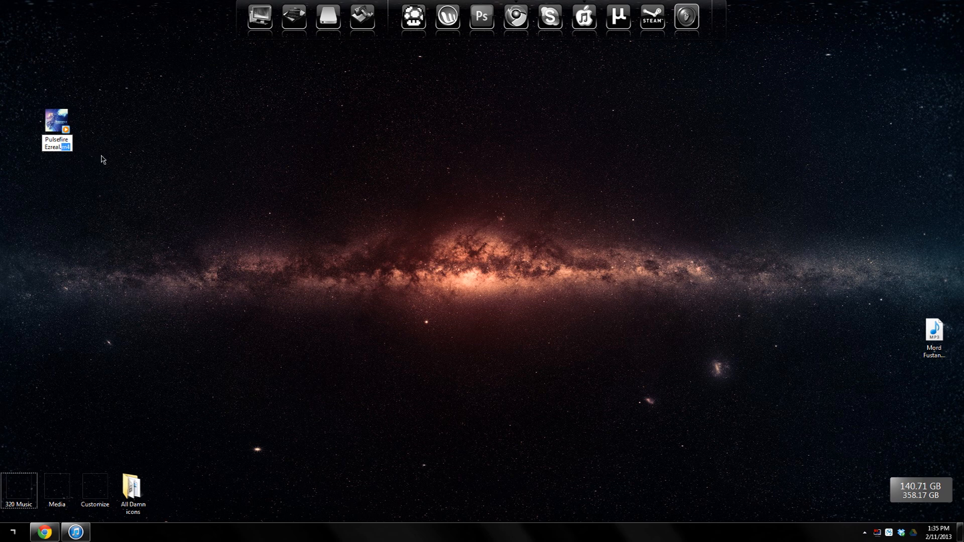
Step: Confirm renaming the desktop file to Pulsefire Ezreal.m4r, accepting the extension warning
{"action": "type", "text": "4r"}
{"action": "key", "text": "Enter"}
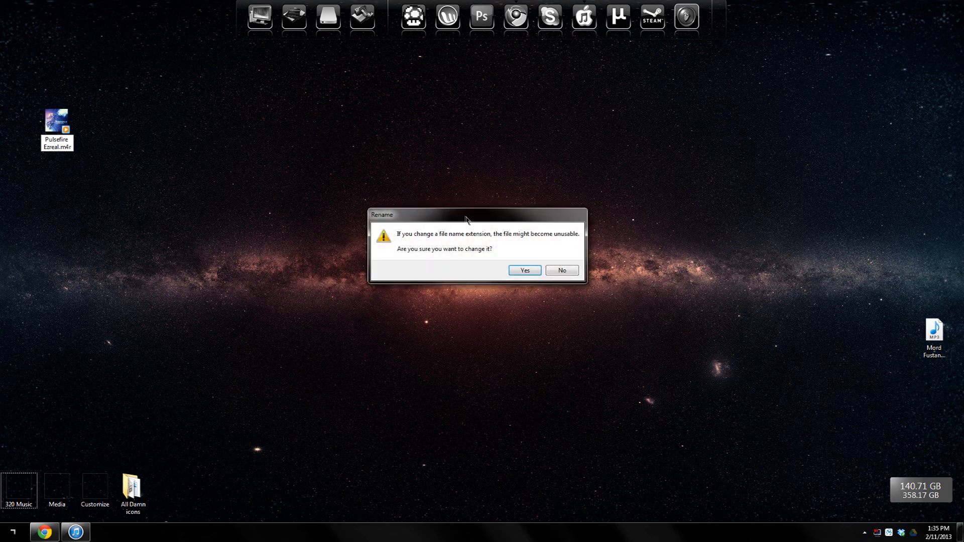
{"action": "left_click_drag", "start_coordinate": [465, 215], "coordinate": [106, 169]}
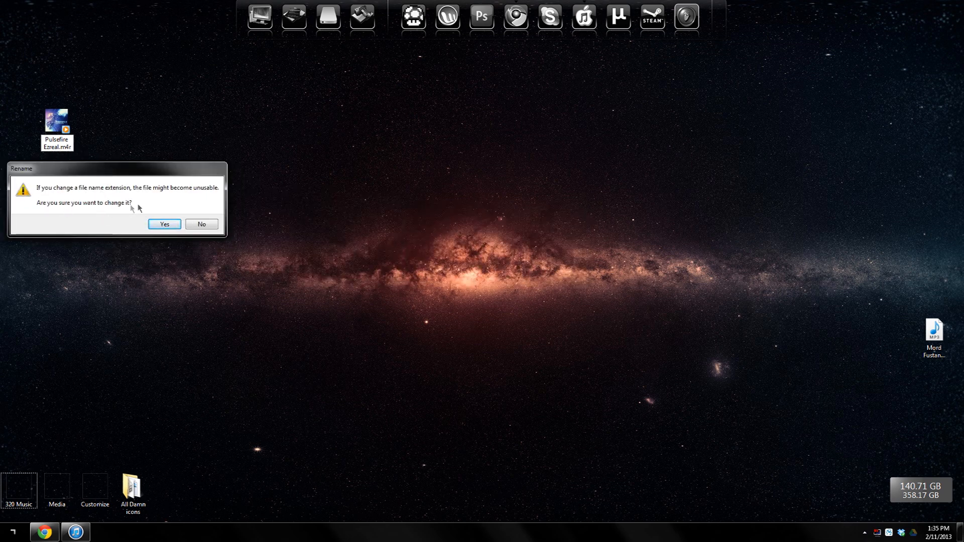
{"action": "left_click", "coordinate": [164, 224]}
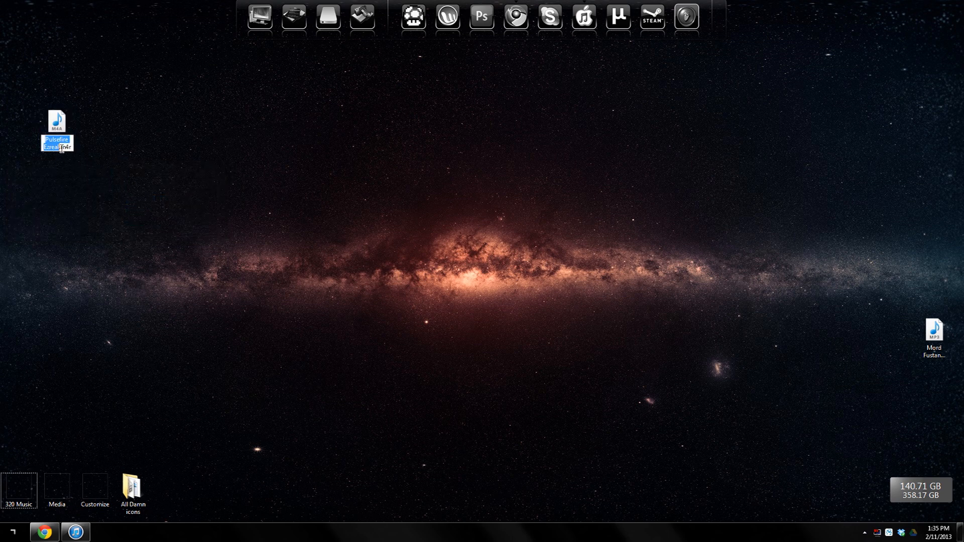
{"action": "left_click", "coordinate": [254, 47]}
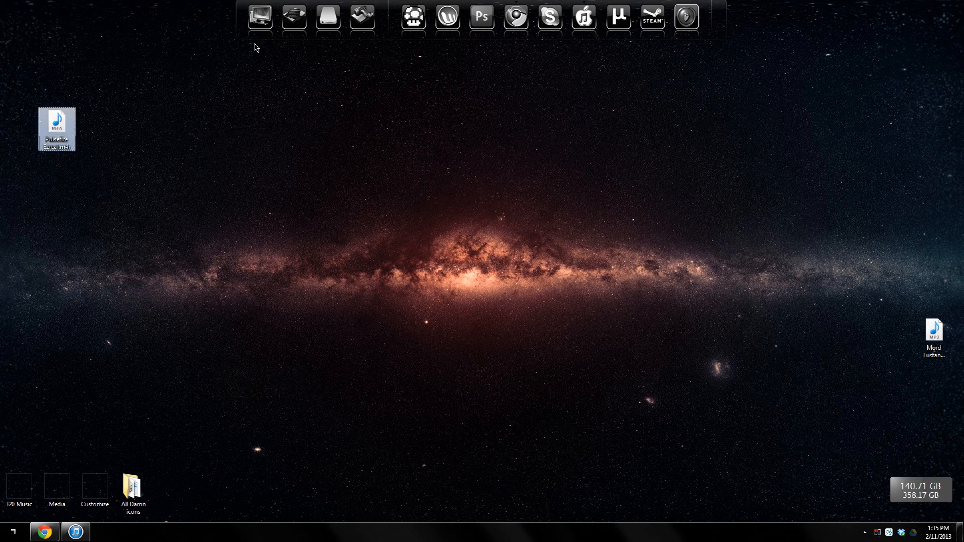
{"action": "left_click", "coordinate": [16, 531]}
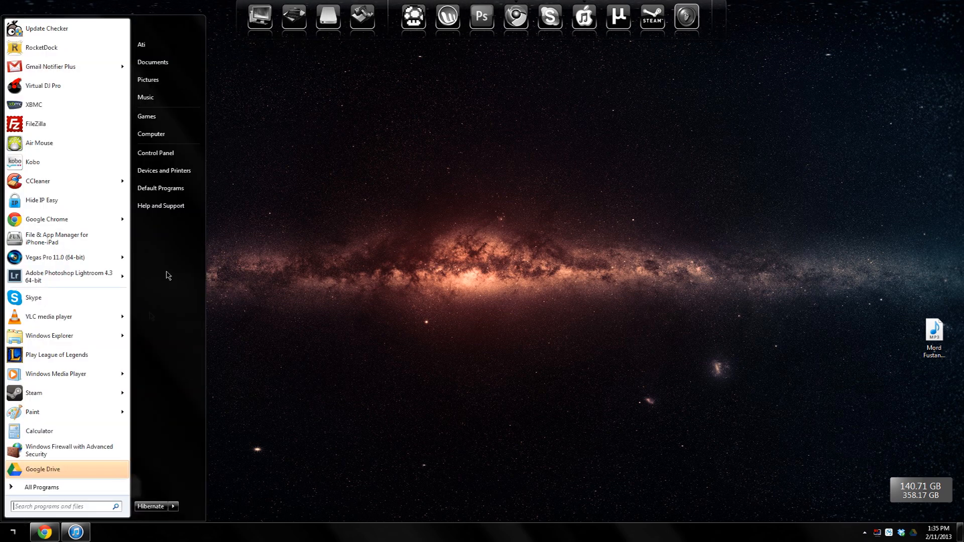
Step: In Computer's Folder Options View settings, stop hiding extensions for known file types
{"action": "left_click", "coordinate": [151, 134]}
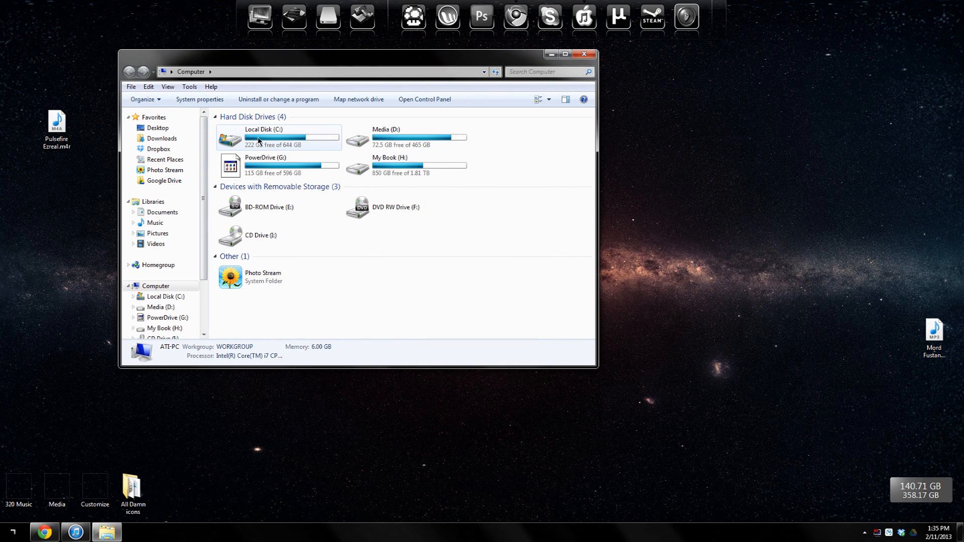
{"action": "left_click", "coordinate": [189, 86]}
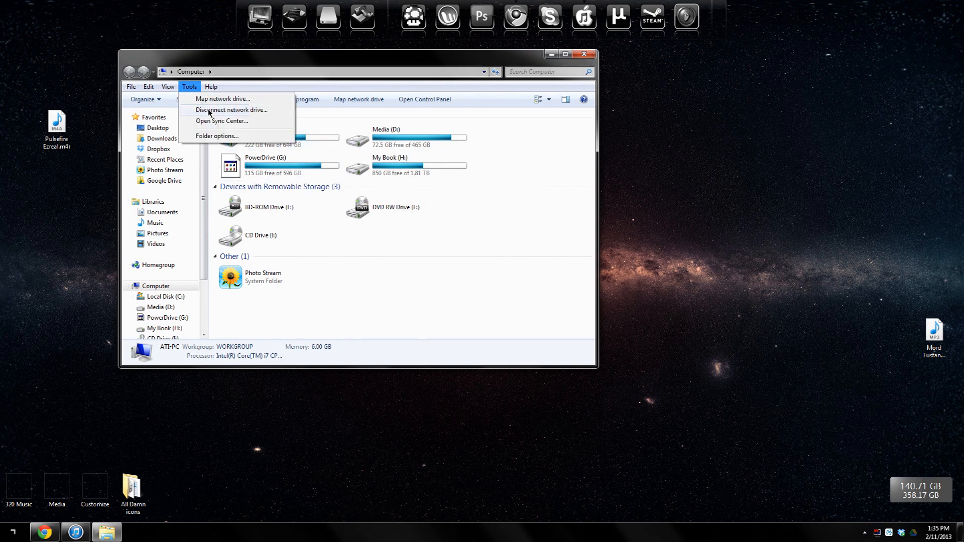
{"action": "left_click", "coordinate": [217, 136]}
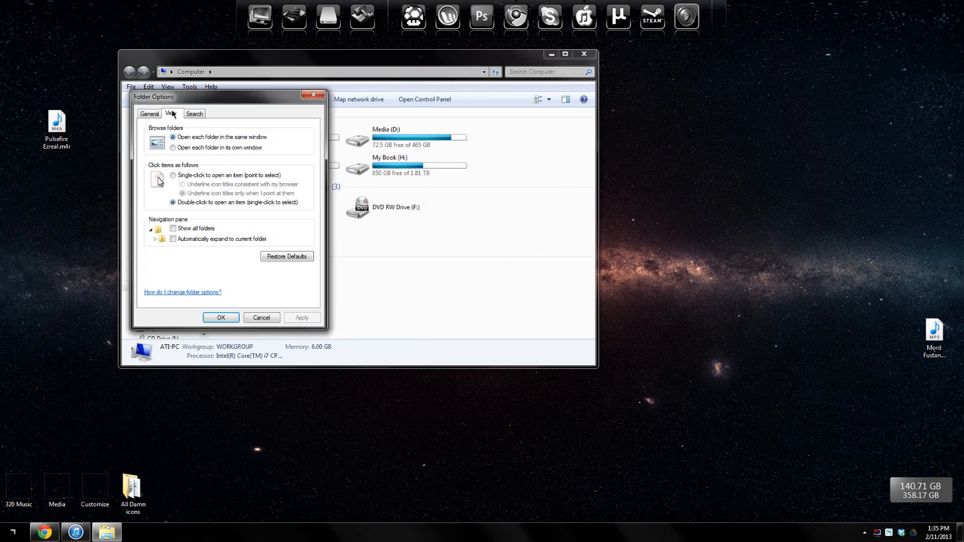
{"action": "left_click", "coordinate": [172, 112]}
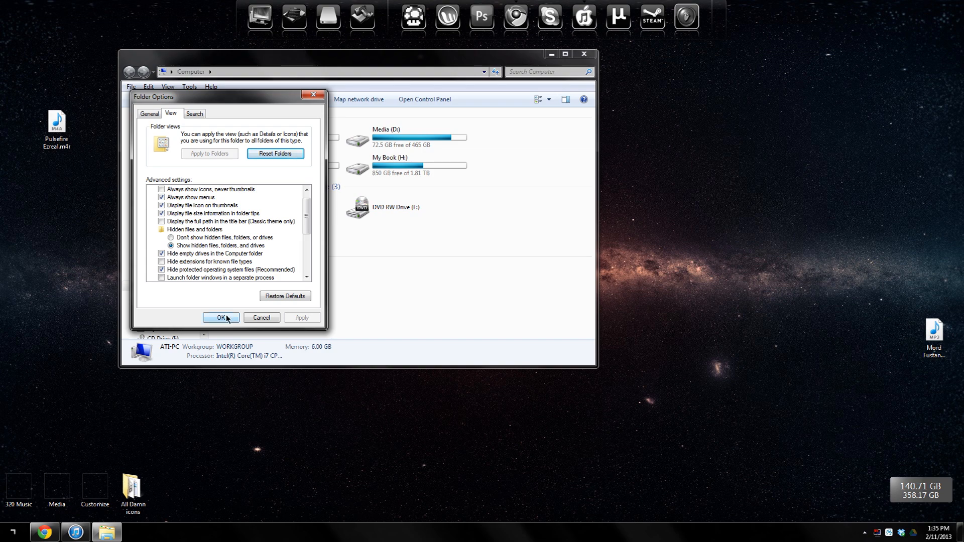
{"action": "left_click", "coordinate": [221, 317]}
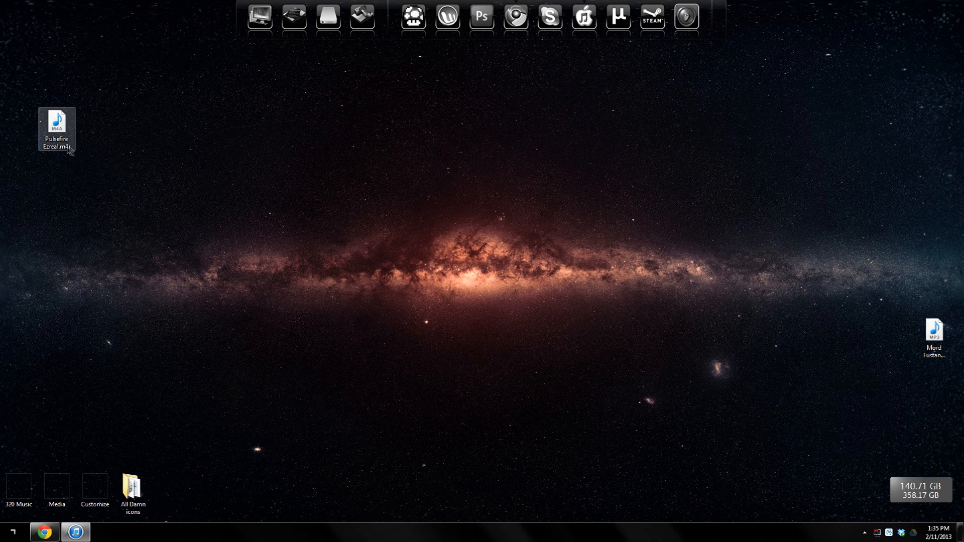
Step: Move the m4r file from the desktop into the 320 Music > Ringtones folder
{"action": "left_click", "coordinate": [56, 121]}
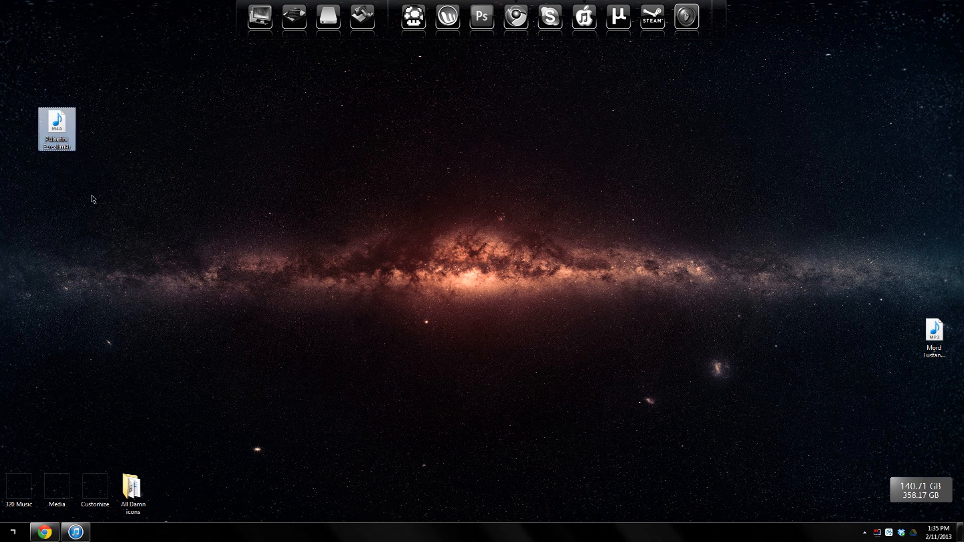
{"action": "double_click", "coordinate": [18, 485]}
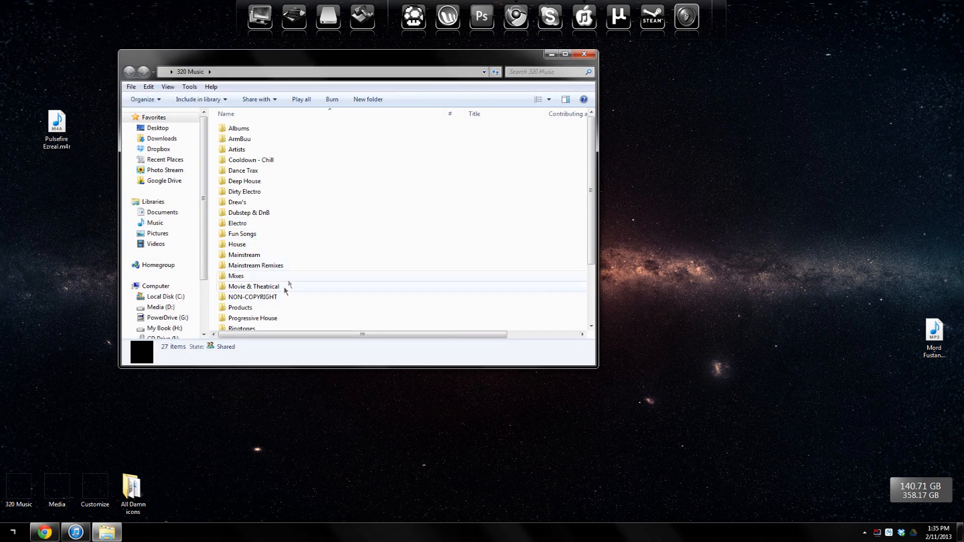
{"action": "double_click", "coordinate": [241, 328]}
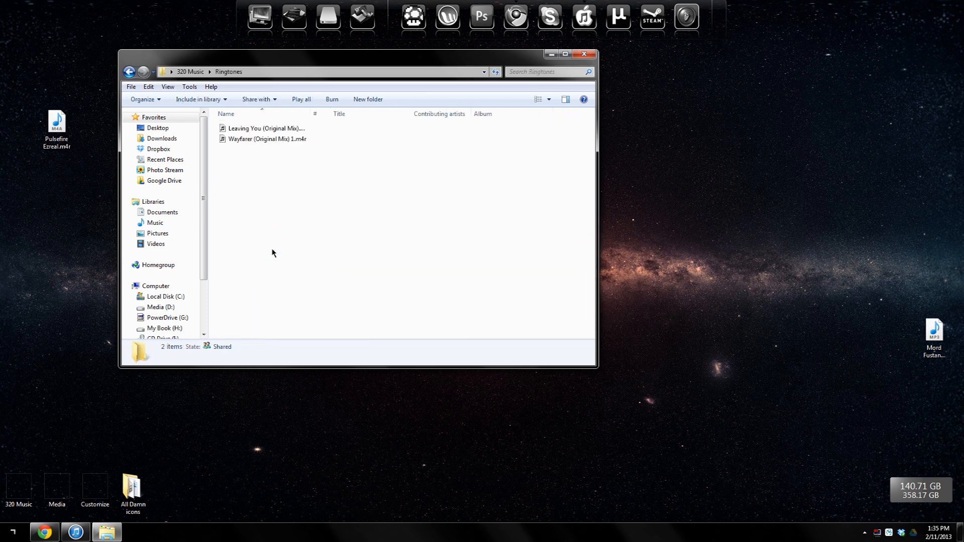
{"action": "left_click_drag", "start_coordinate": [57, 122], "coordinate": [257, 203]}
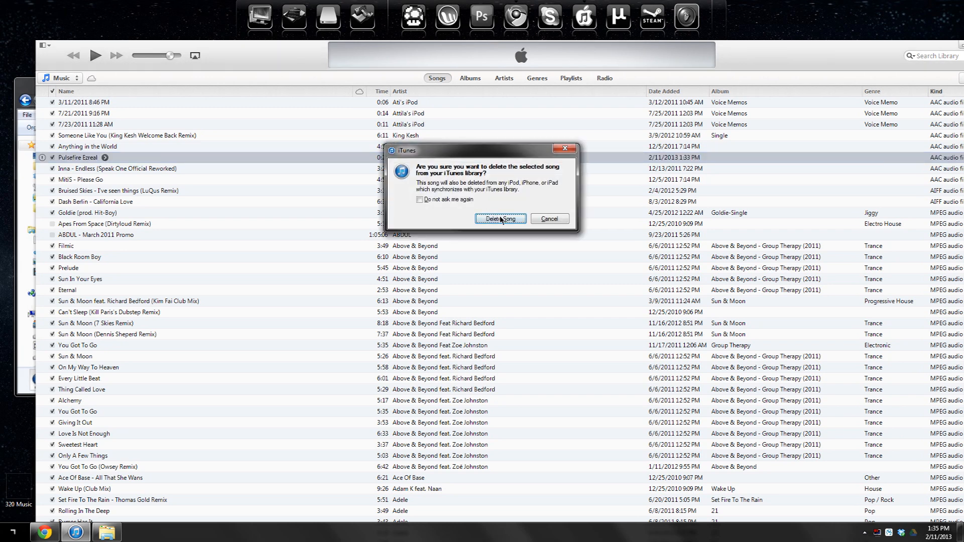
Step: Delete the song from Music, switch to Tones and drag Pulsefire Ezreal.m4r into it
{"action": "left_click", "coordinate": [500, 219]}
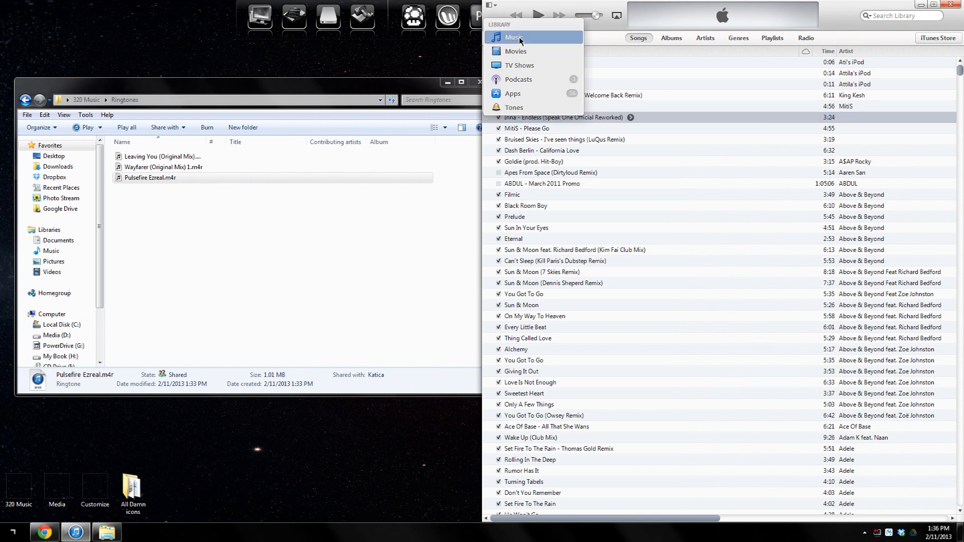
{"action": "left_click", "coordinate": [516, 37]}
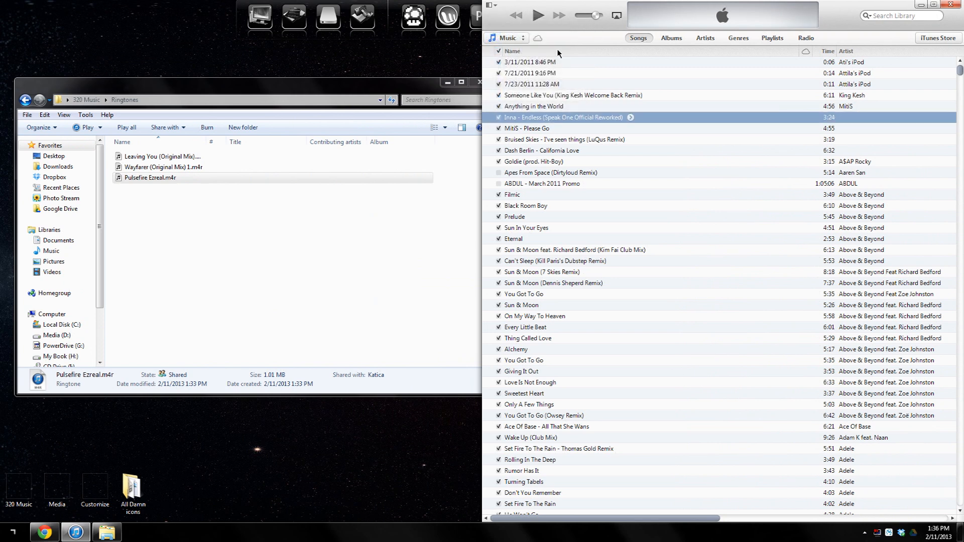
{"action": "left_click", "coordinate": [517, 38]}
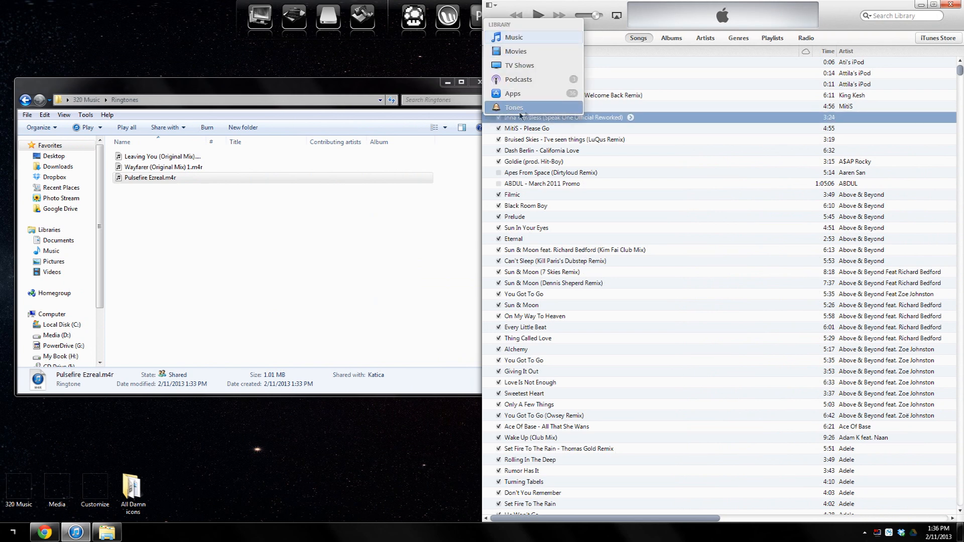
{"action": "left_click", "coordinate": [513, 107]}
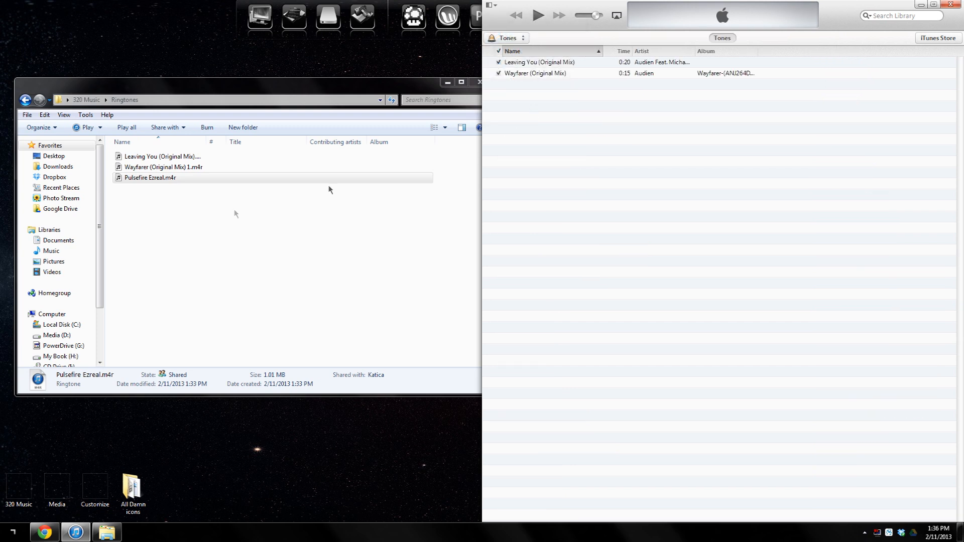
{"action": "left_click_drag", "start_coordinate": [150, 176], "coordinate": [522, 191]}
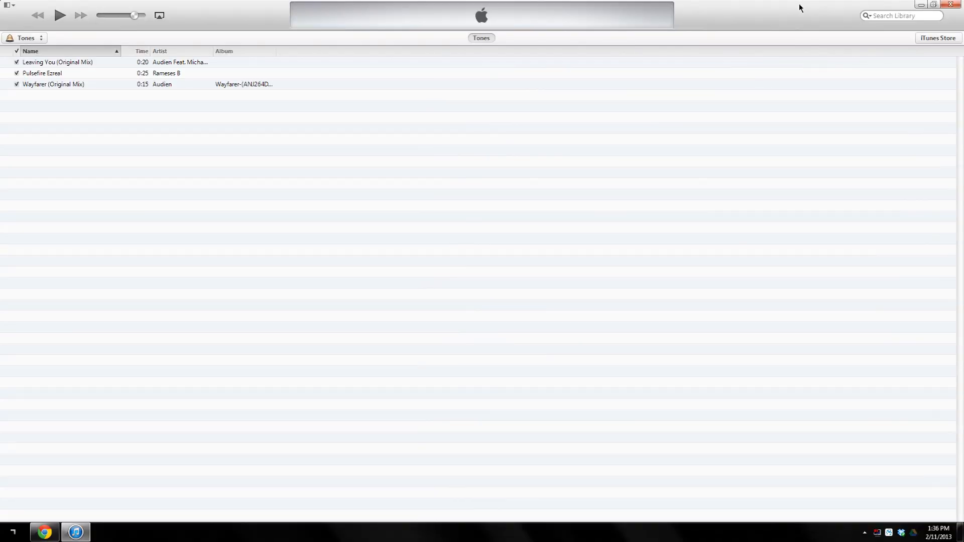
{"action": "mouse_move", "coordinate": [182, 89]}
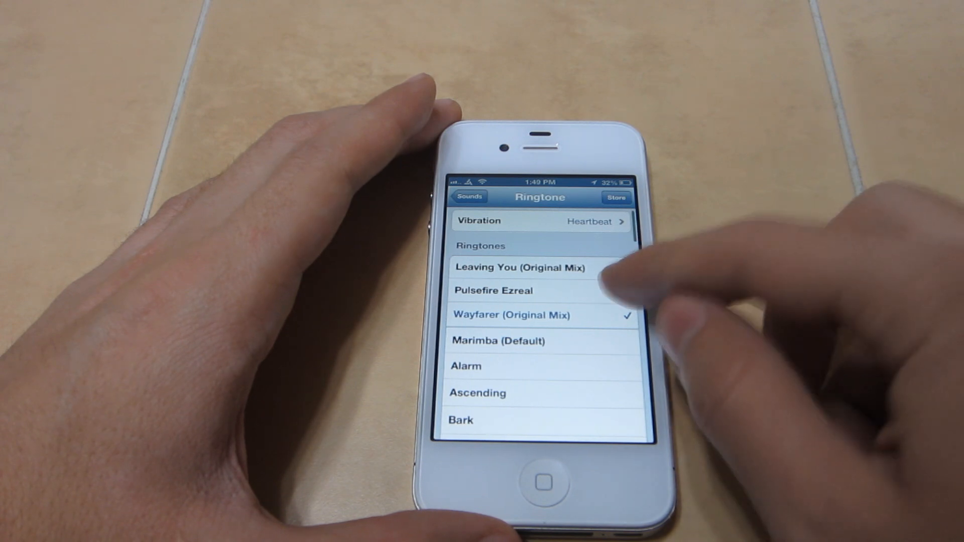
Step: Choose Pulsefire Ezreal as the iPhone's ringtone in Settings > Sounds > Ringtone
{"action": "left_click", "coordinate": [514, 290]}
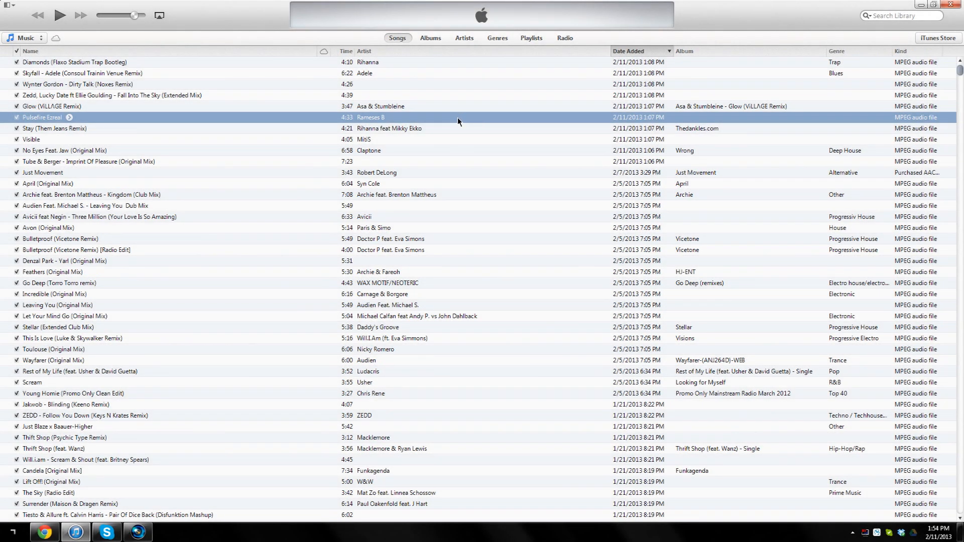
Step: Uncheck Stop Time in the Pulsefire Ezreal track's Get Info options and confirm full 4:33 playback
{"action": "right_click", "coordinate": [368, 118]}
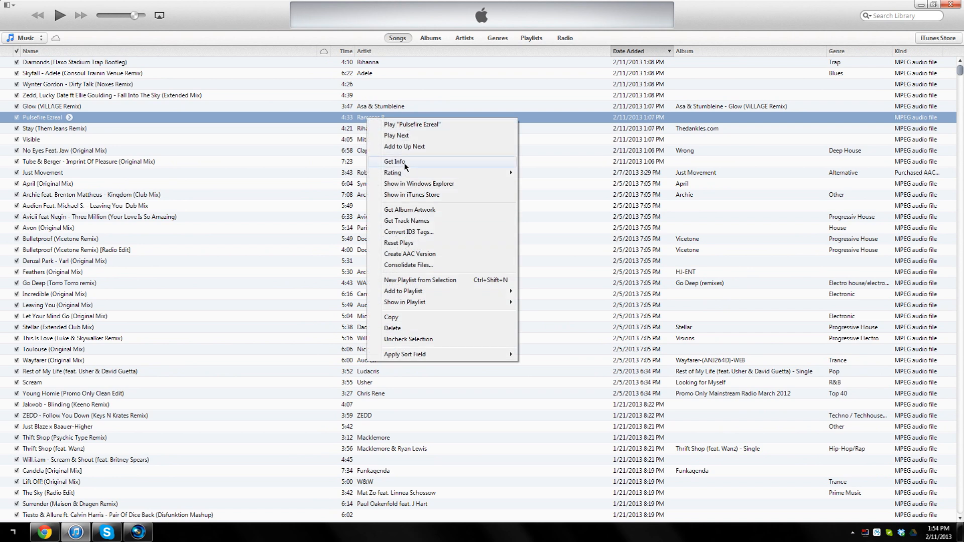
{"action": "left_click", "coordinate": [395, 161]}
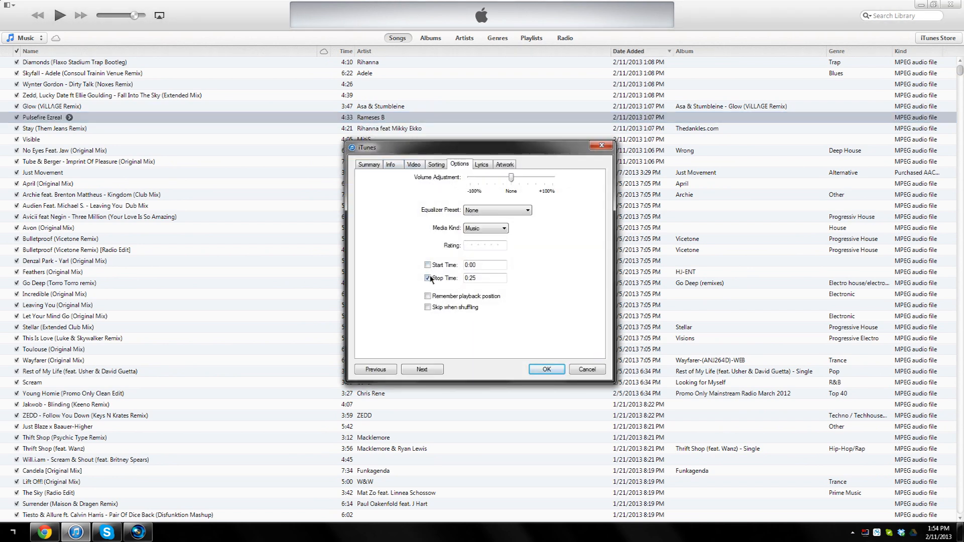
{"action": "left_click", "coordinate": [428, 279]}
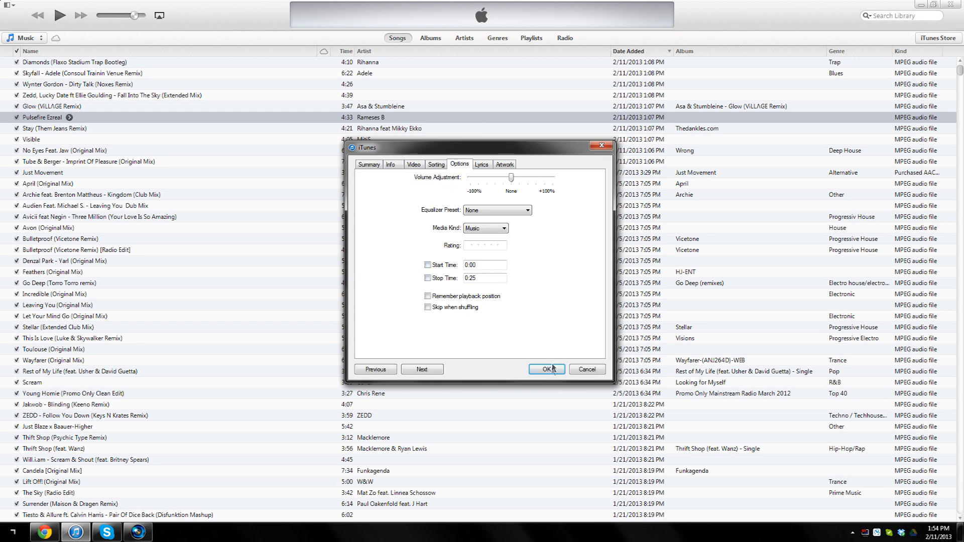
{"action": "right_click", "coordinate": [35, 116]}
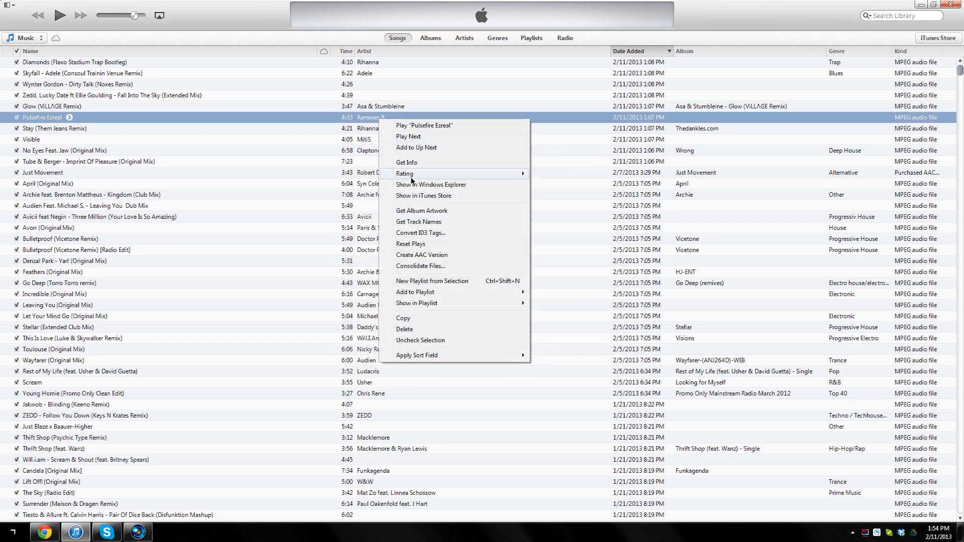
{"action": "left_click", "coordinate": [406, 163]}
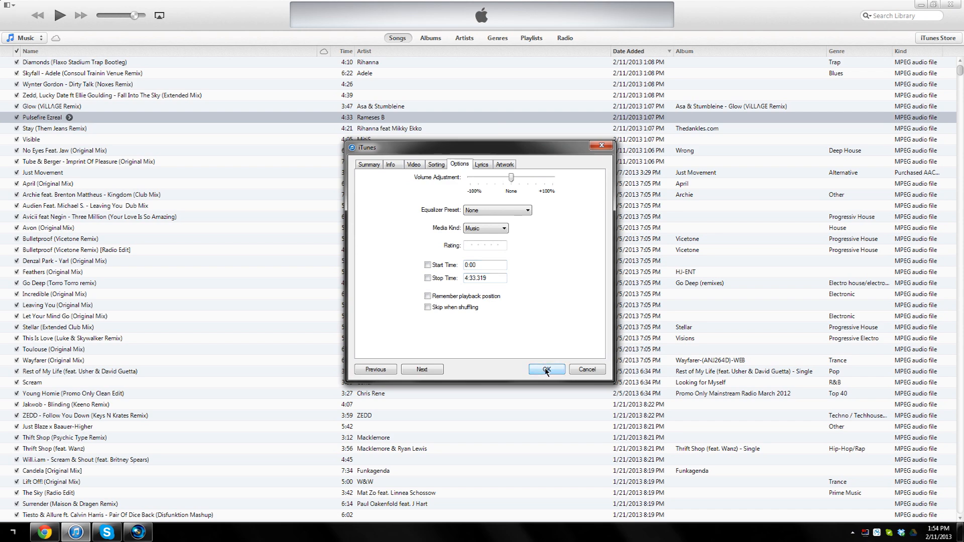
{"action": "left_click", "coordinate": [547, 369]}
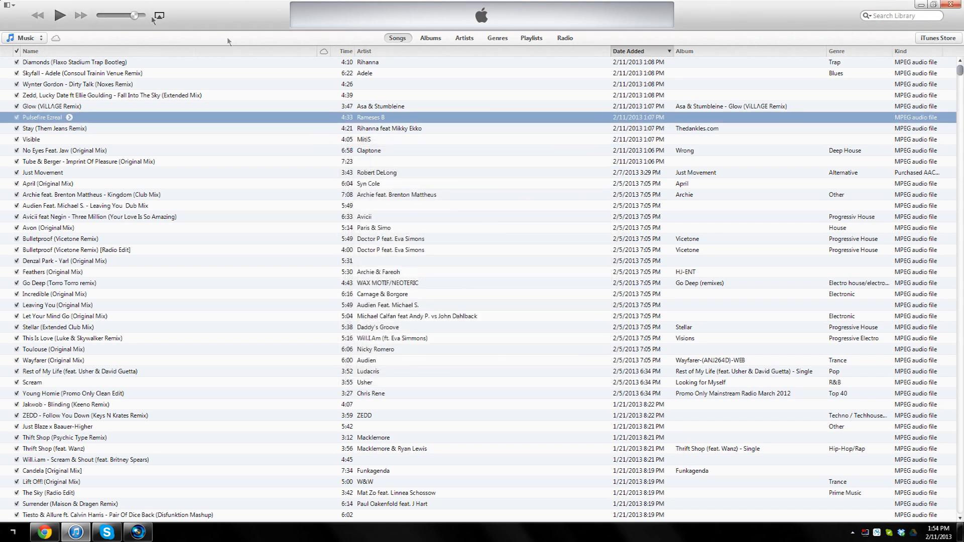